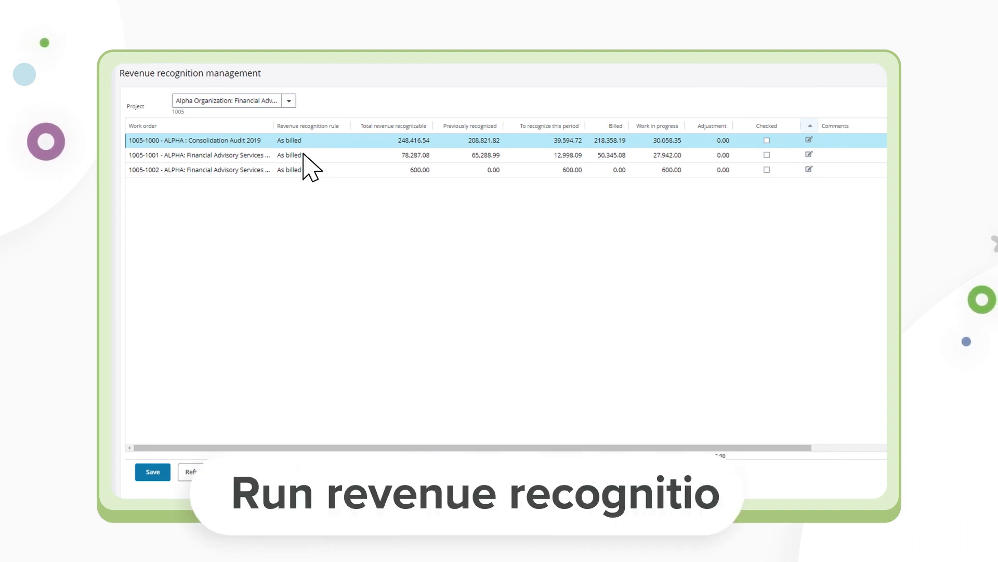
Record a checked 15,000.00 adjustment commented 'Future billing' on work order 1005-1000
left_click(810, 139)
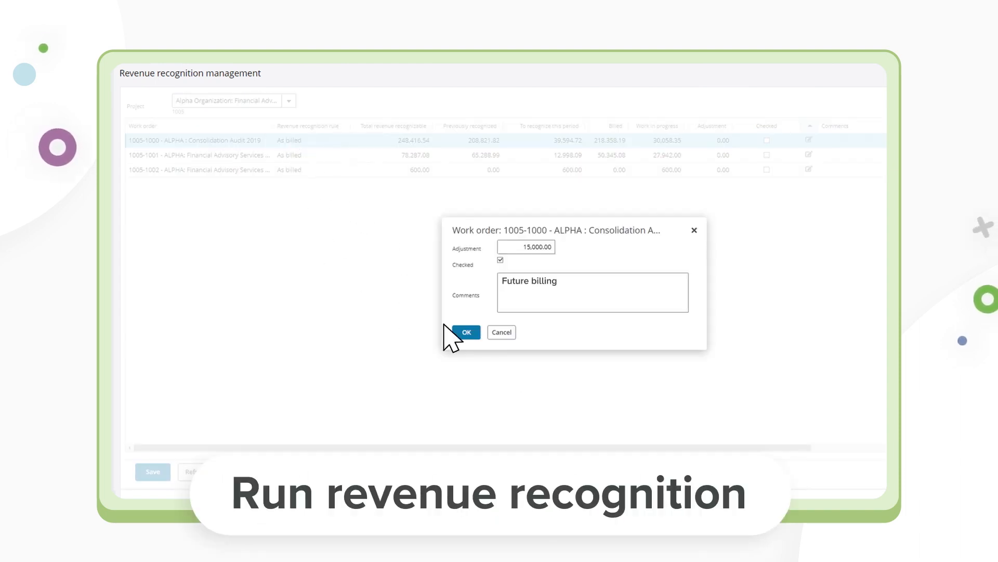
left_click(466, 332)
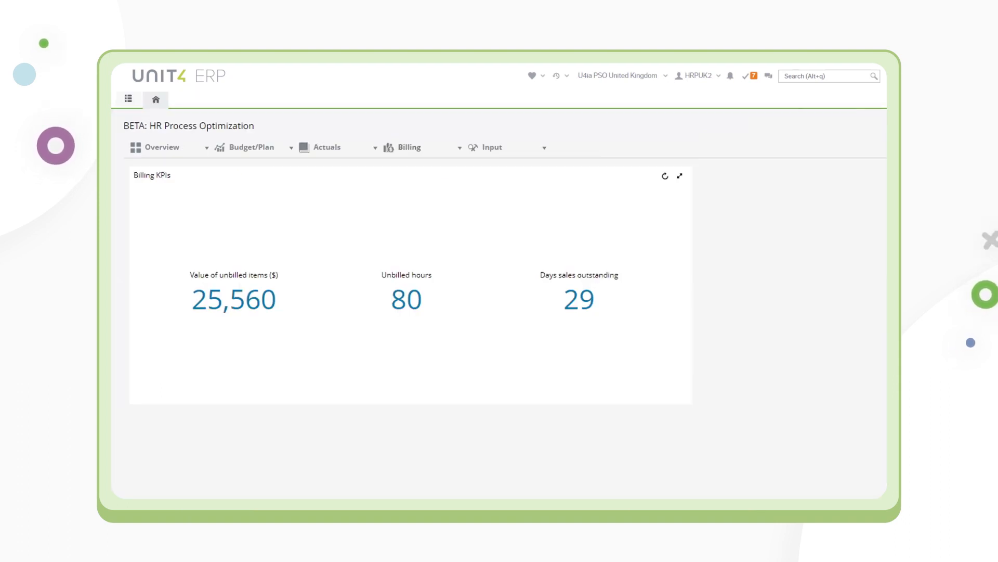
left_click(233, 300)
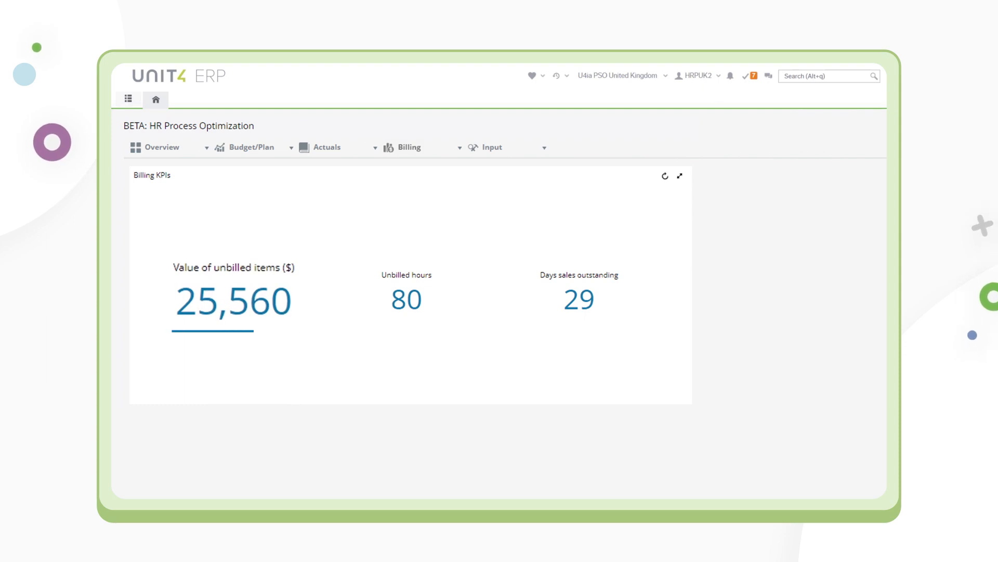
left_click(405, 299)
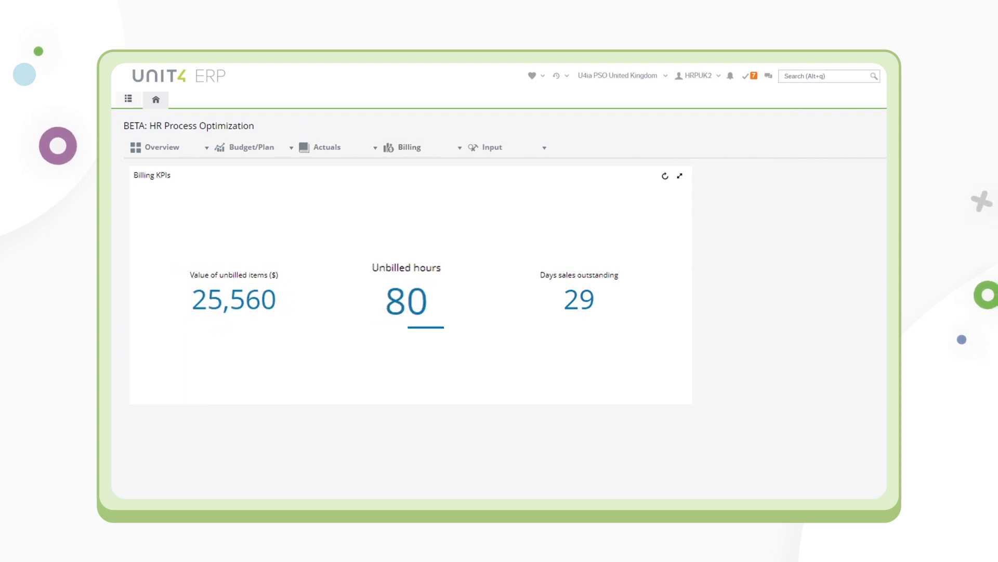
left_click(576, 300)
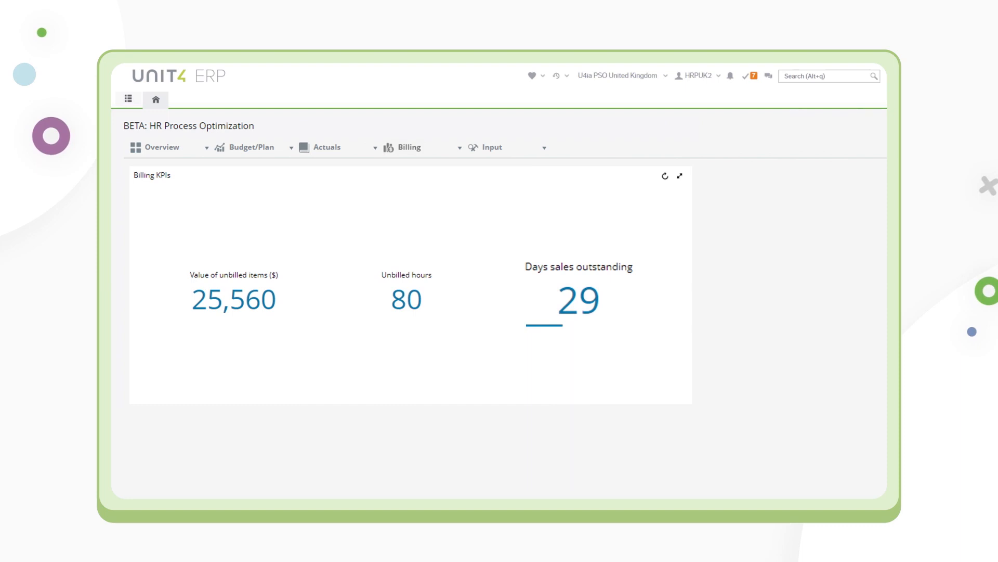